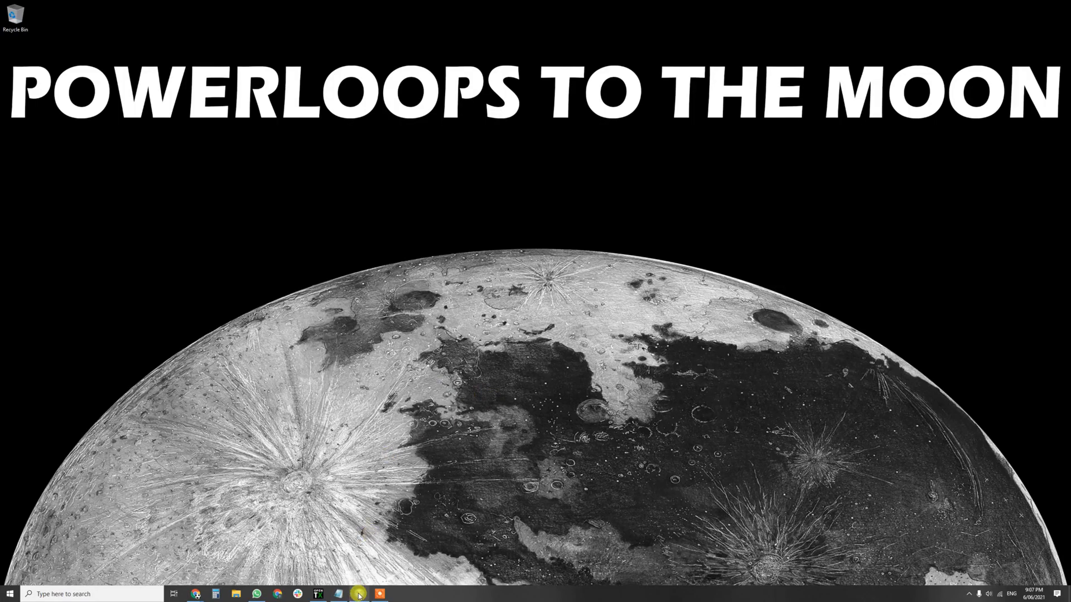
Step: Launch ExpressLRS Configurator and enlarge it to fill the screen
click(358, 594)
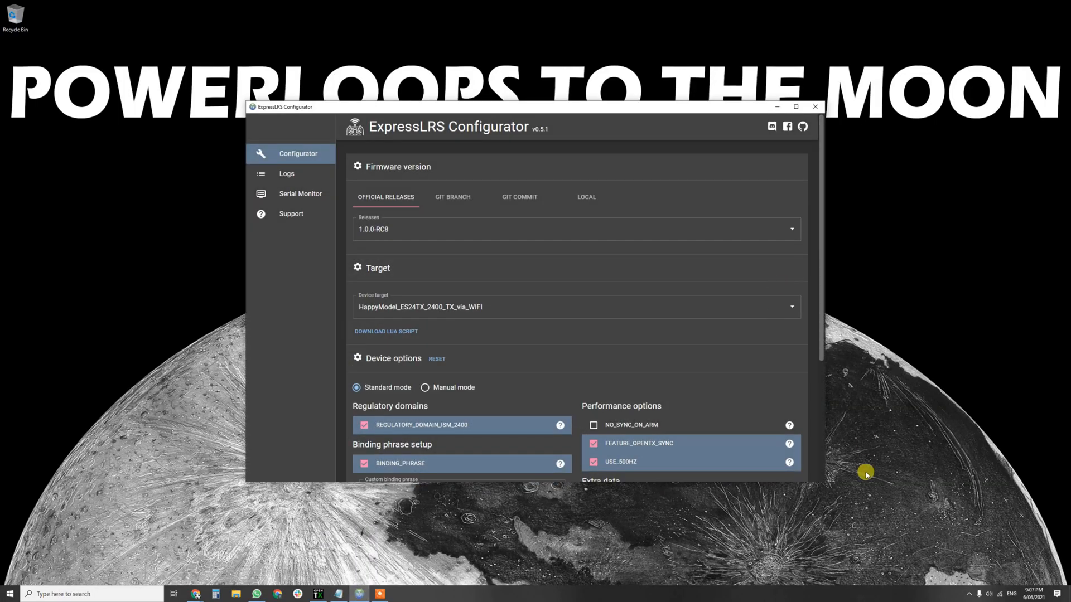
click(796, 107)
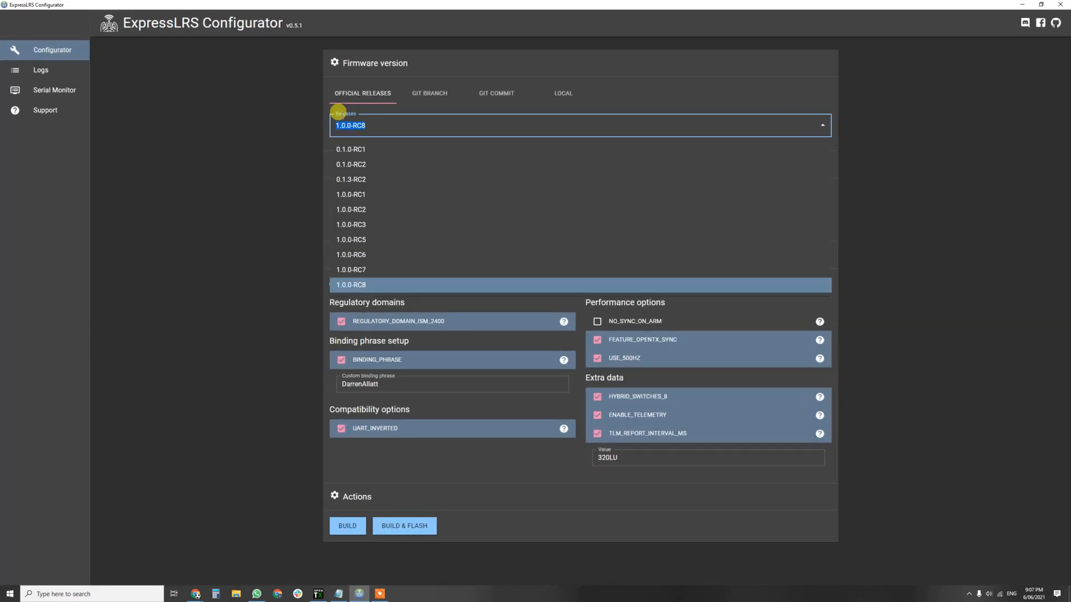
mouse_move(234, 273)
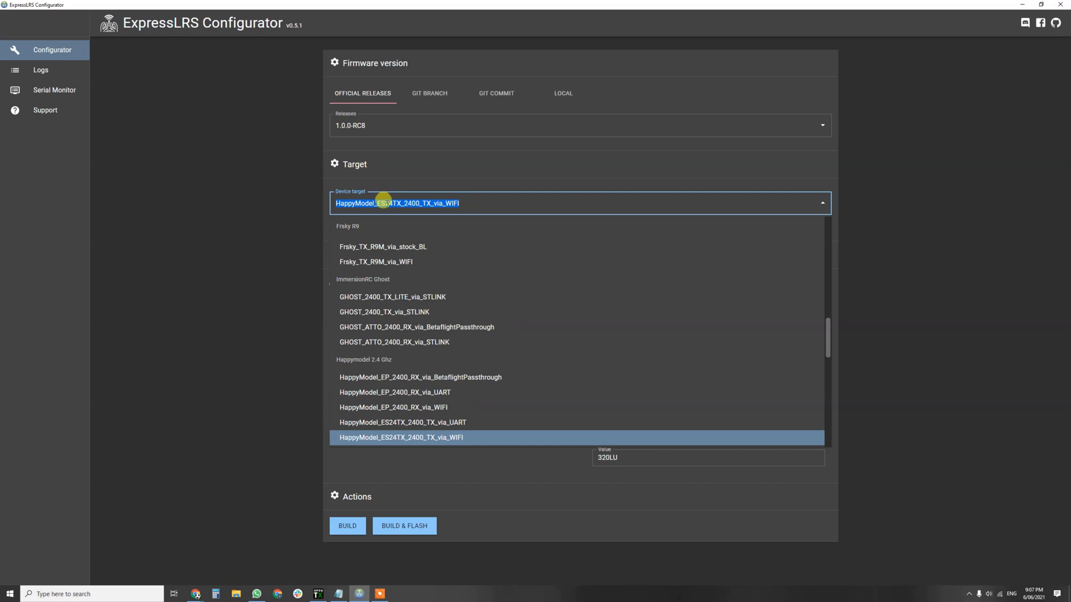
mouse_move(446, 197)
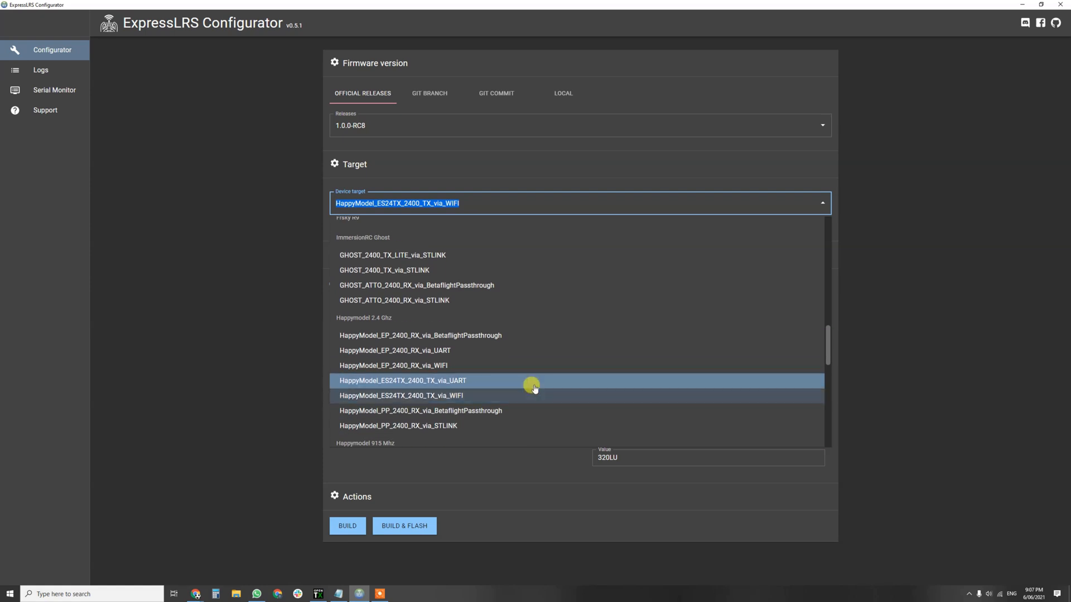
Step: Keep the ES24TX WiFi target and review the standard device options unchanged
click(402, 395)
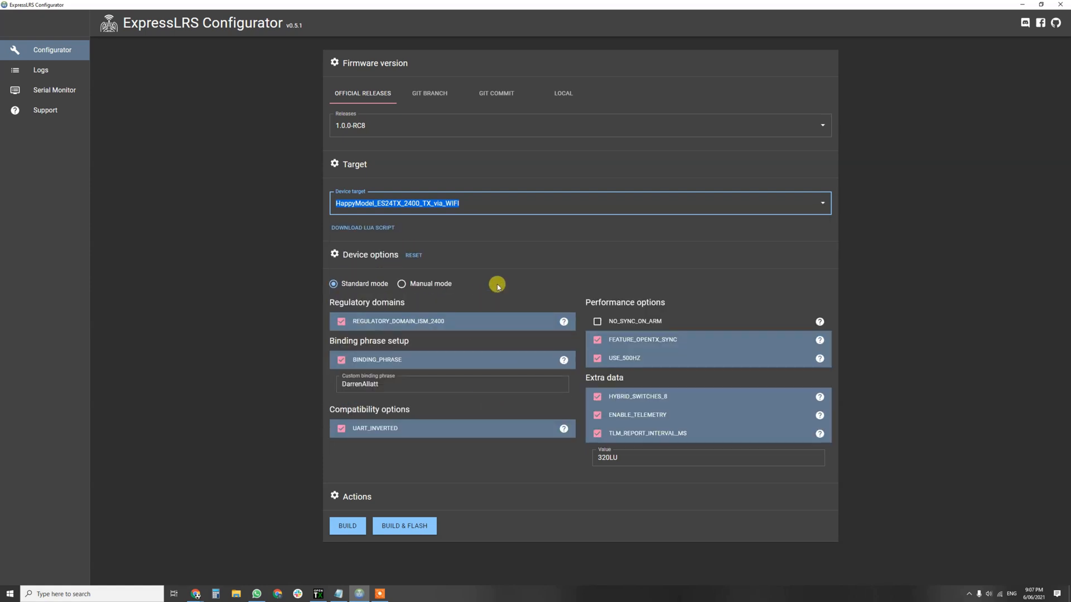
mouse_move(330, 265)
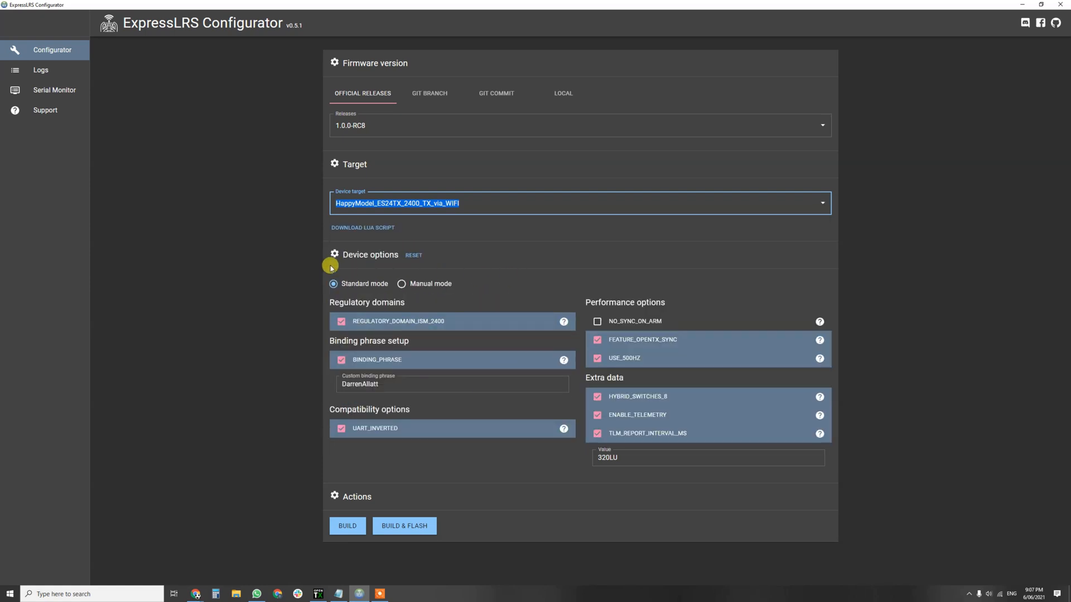
mouse_move(274, 219)
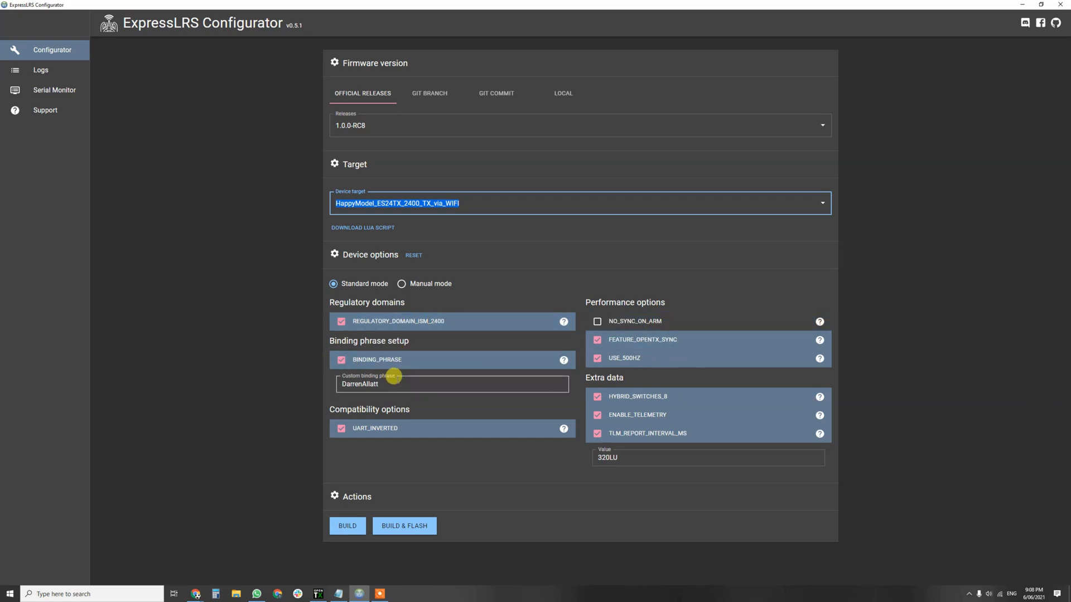
mouse_move(328, 347)
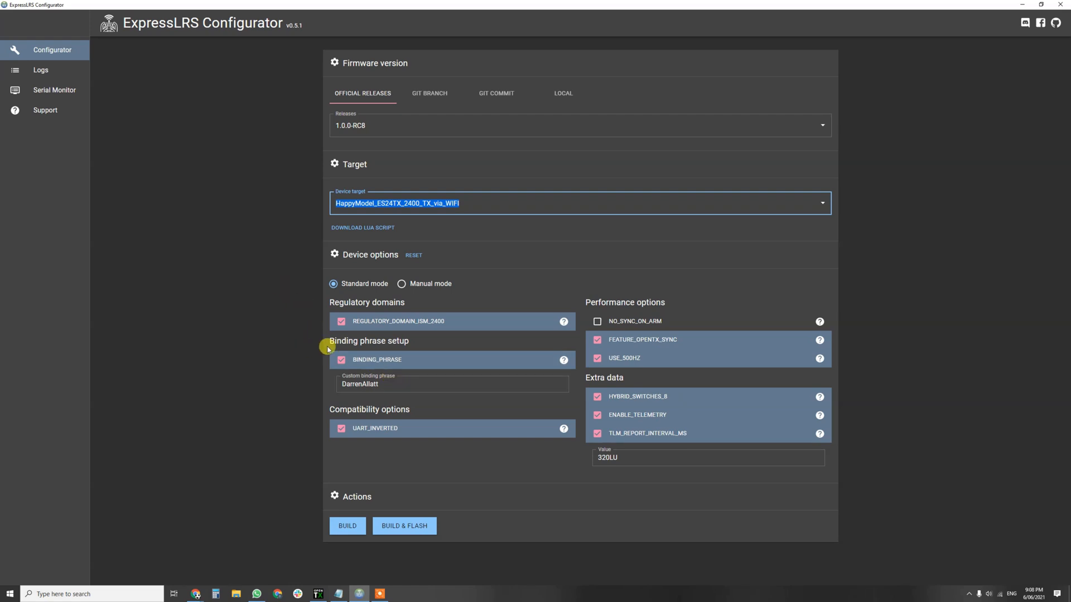
mouse_move(547, 424)
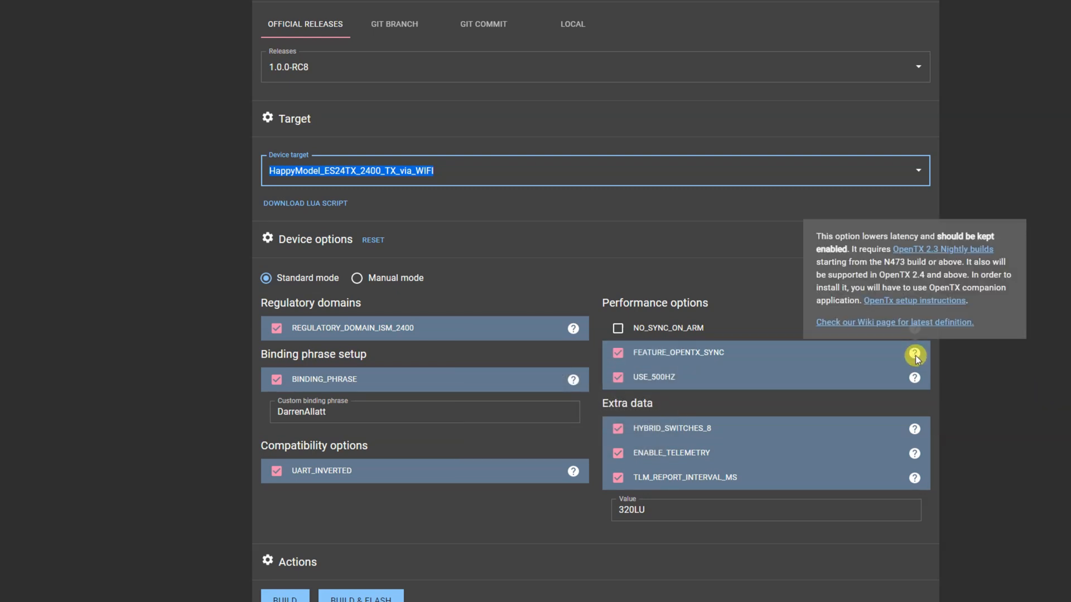
mouse_move(927, 255)
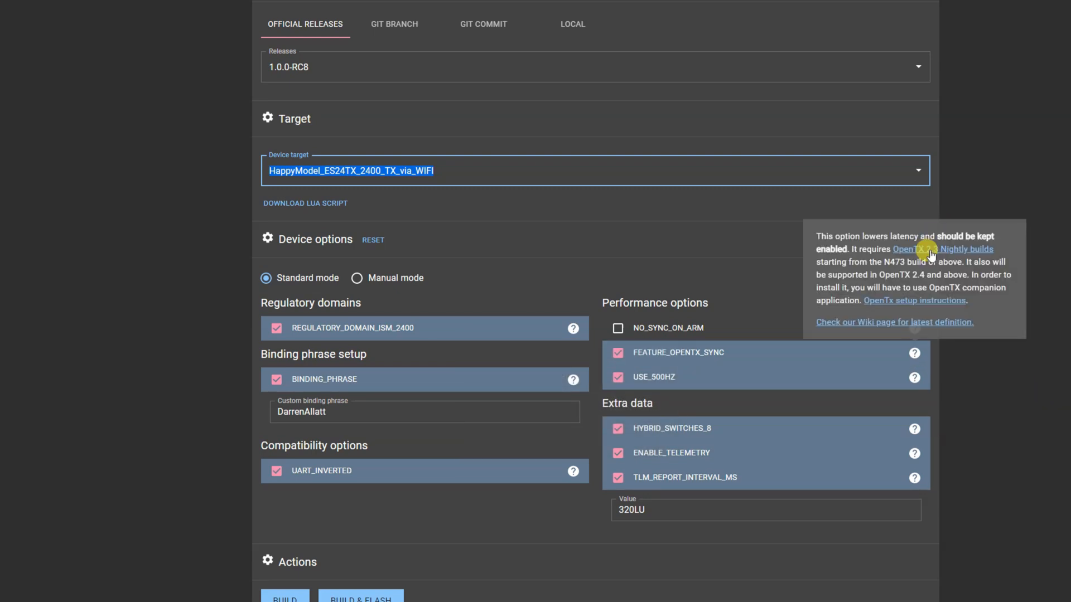
mouse_move(936, 254)
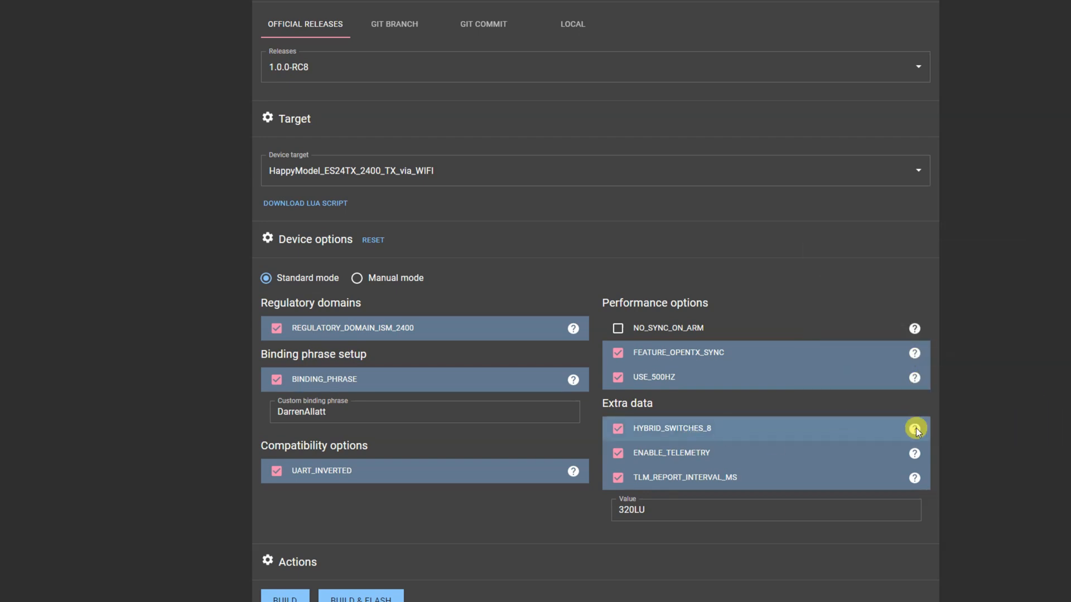
click(915, 428)
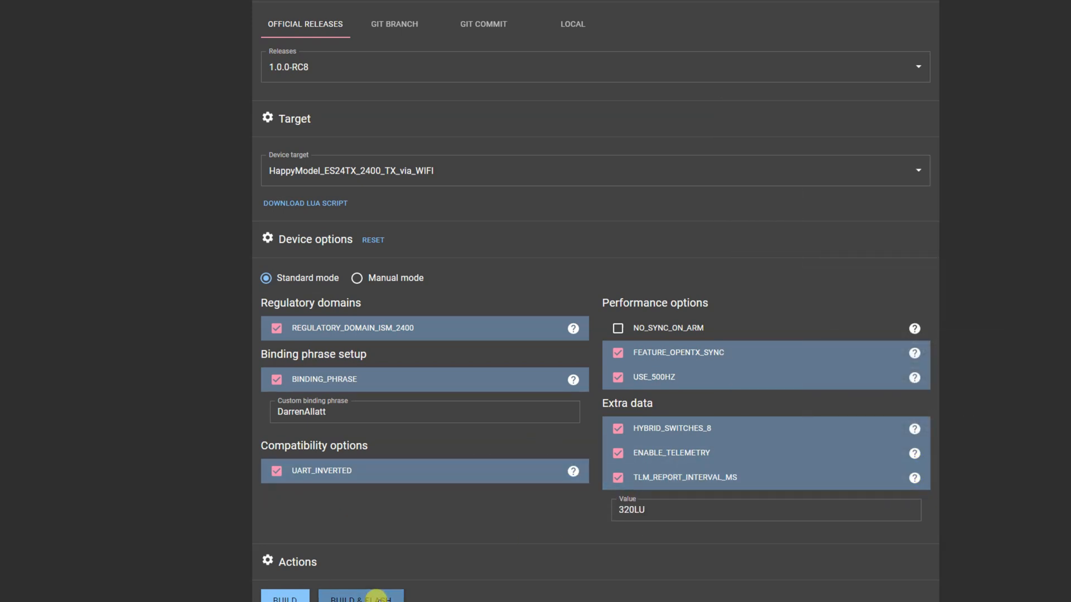
click(360, 598)
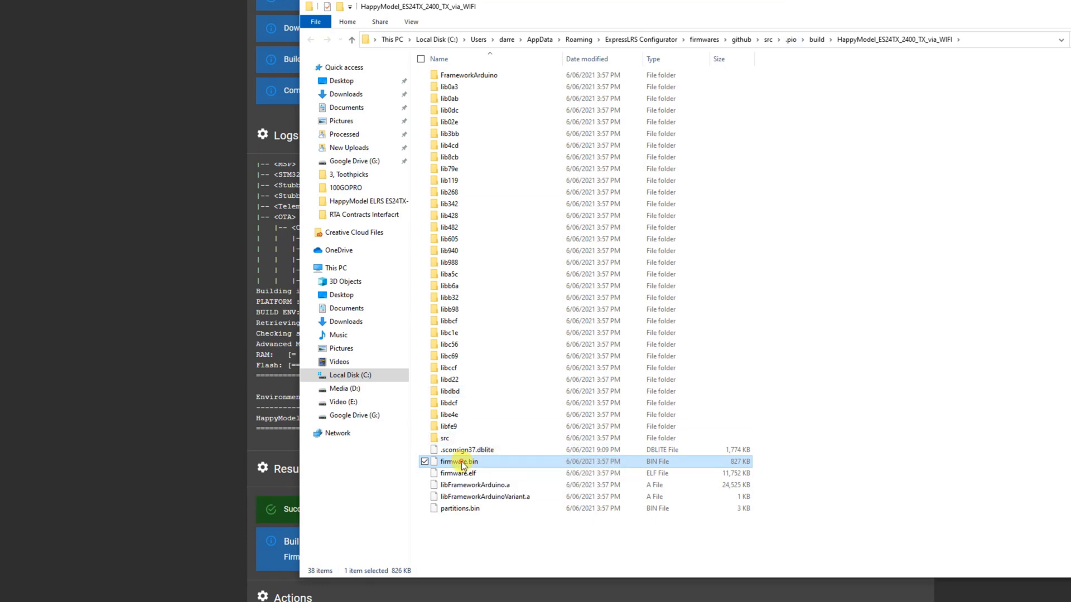
Step: Copy firmware.bin from the build folder onto the Desktop
click(342, 294)
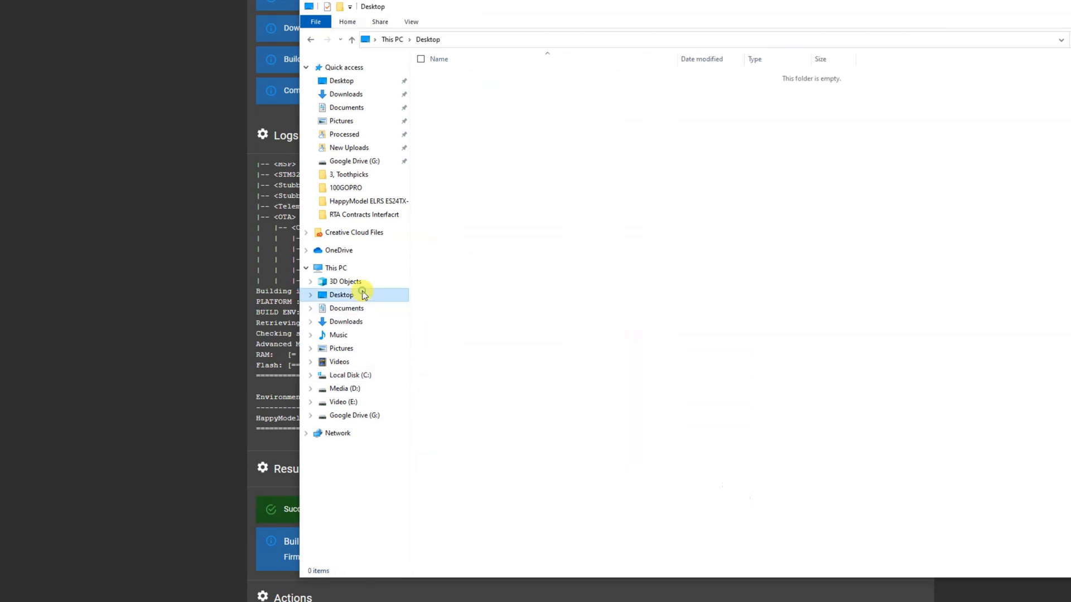
click(537, 357)
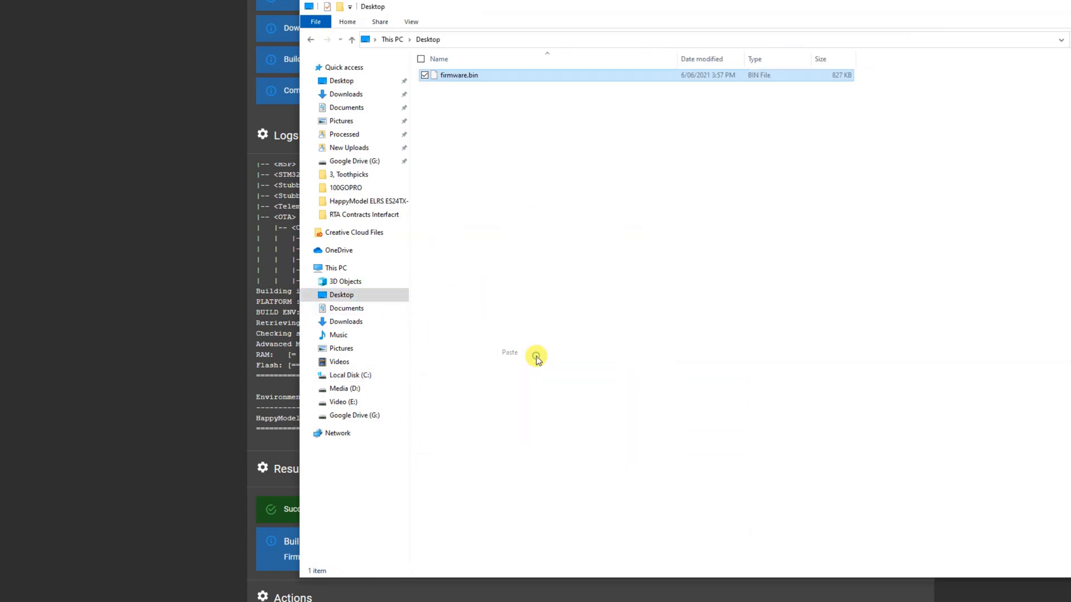
click(496, 153)
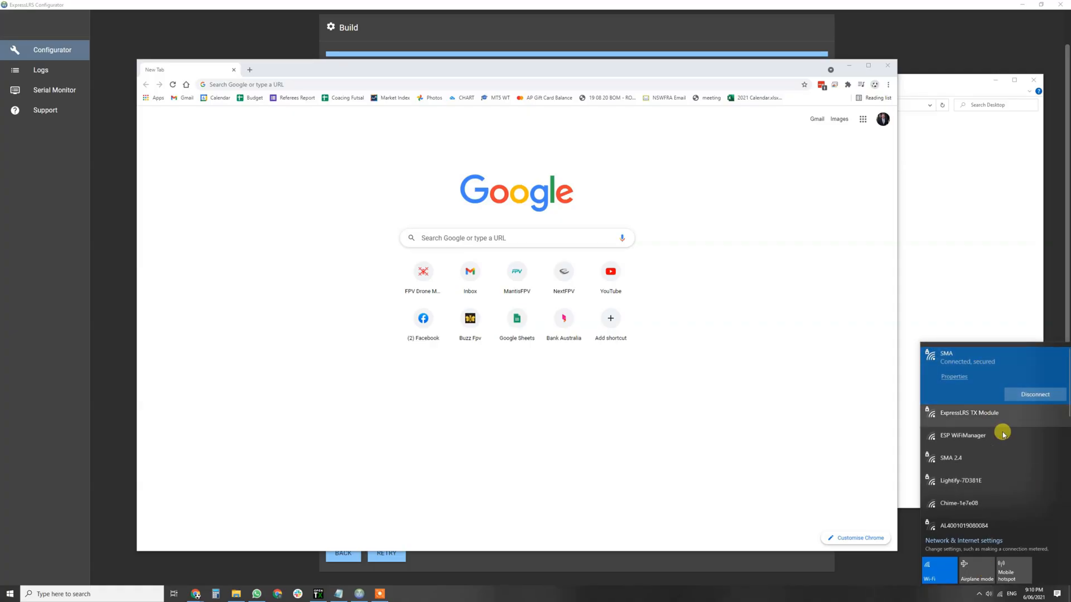
mouse_move(1004, 418)
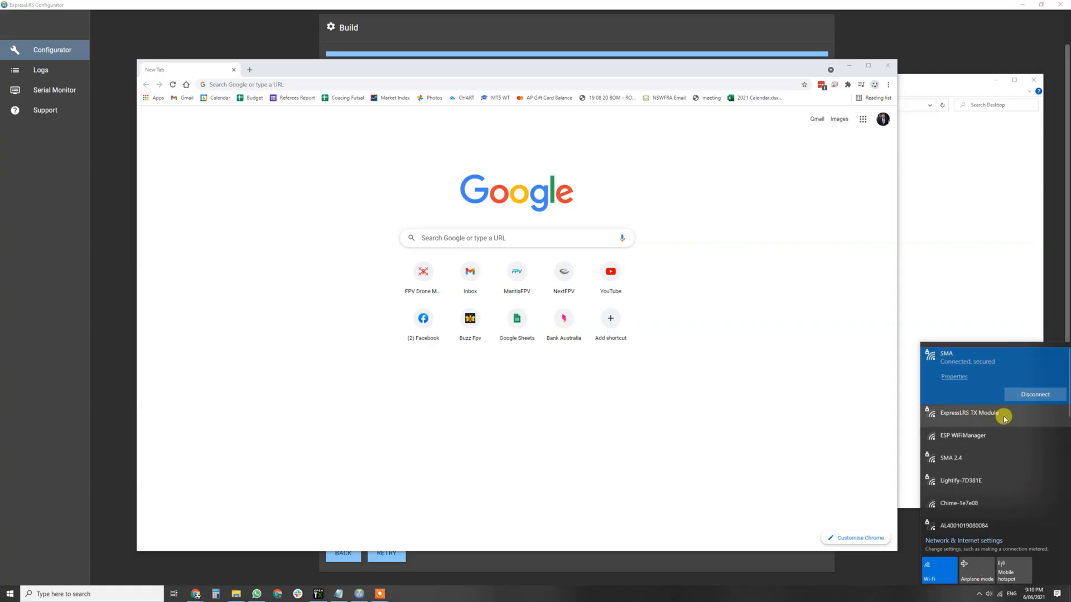
Step: Join the ExpressLRS TX Module wireless network
click(969, 412)
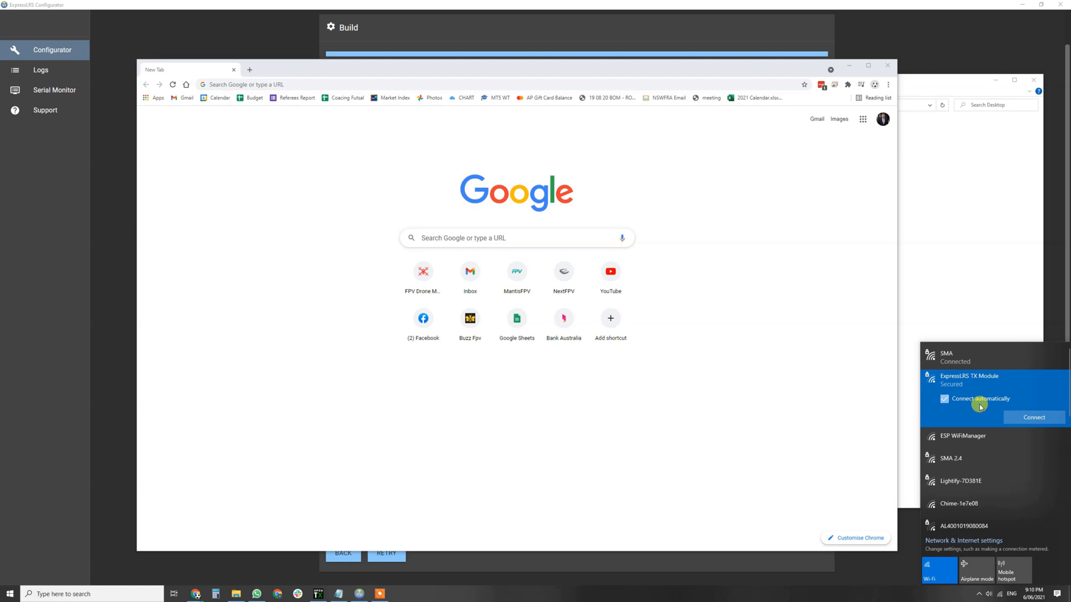
click(1033, 417)
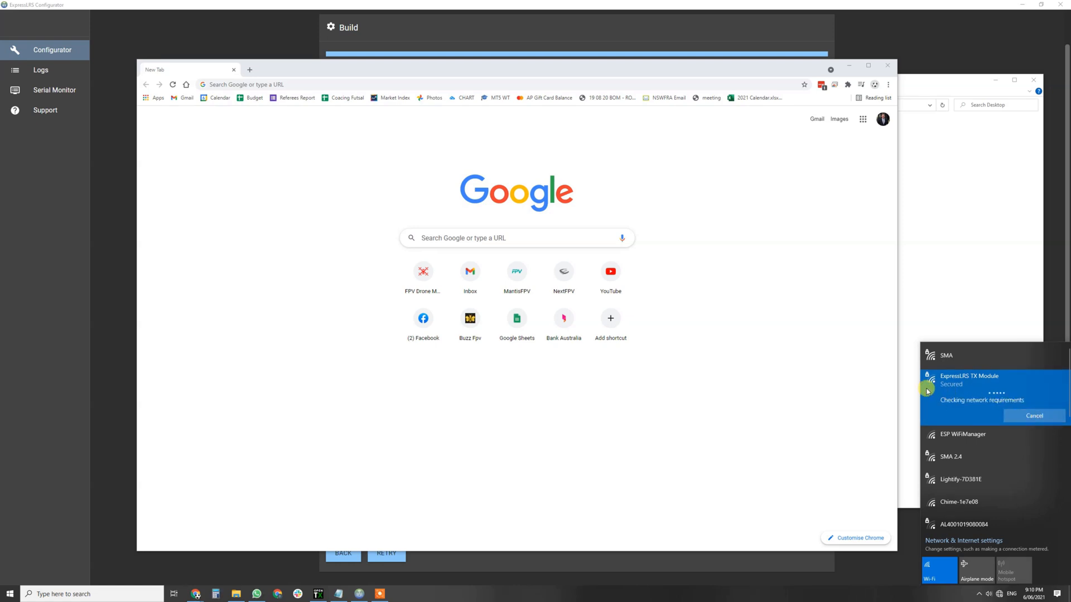
mouse_move(967, 396)
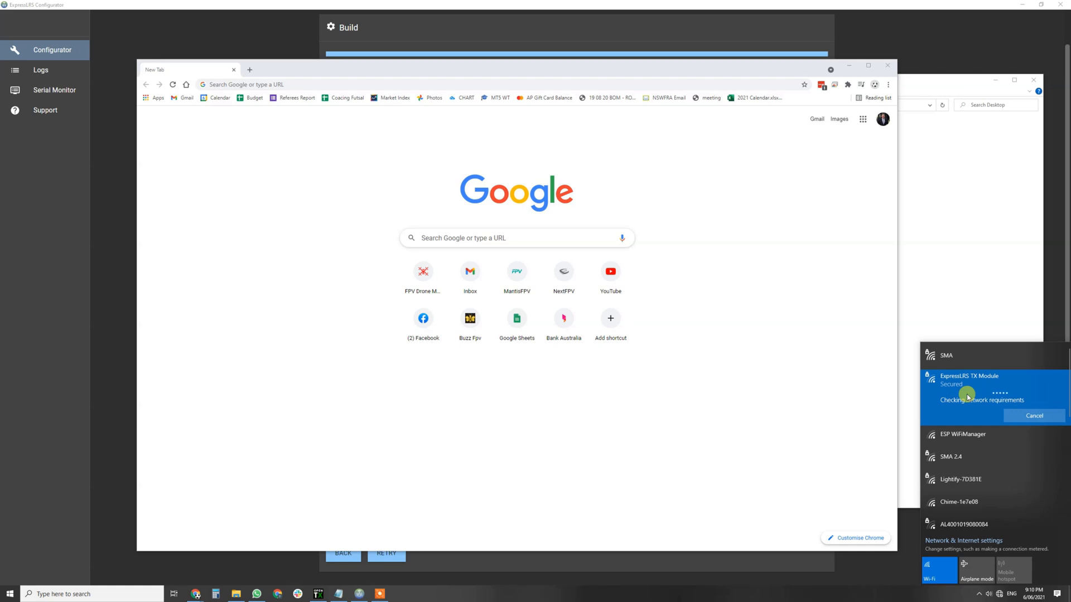
mouse_move(1048, 347)
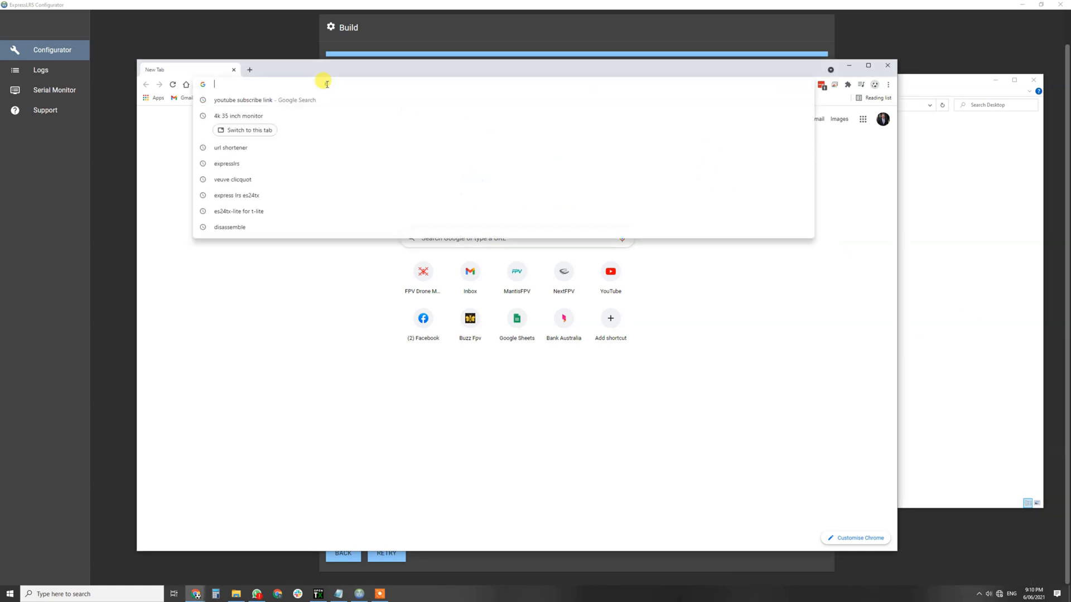
Step: Load 10.0.0.1 in the browser and bring the Firmware Update section into view
text(10.0.0.1)
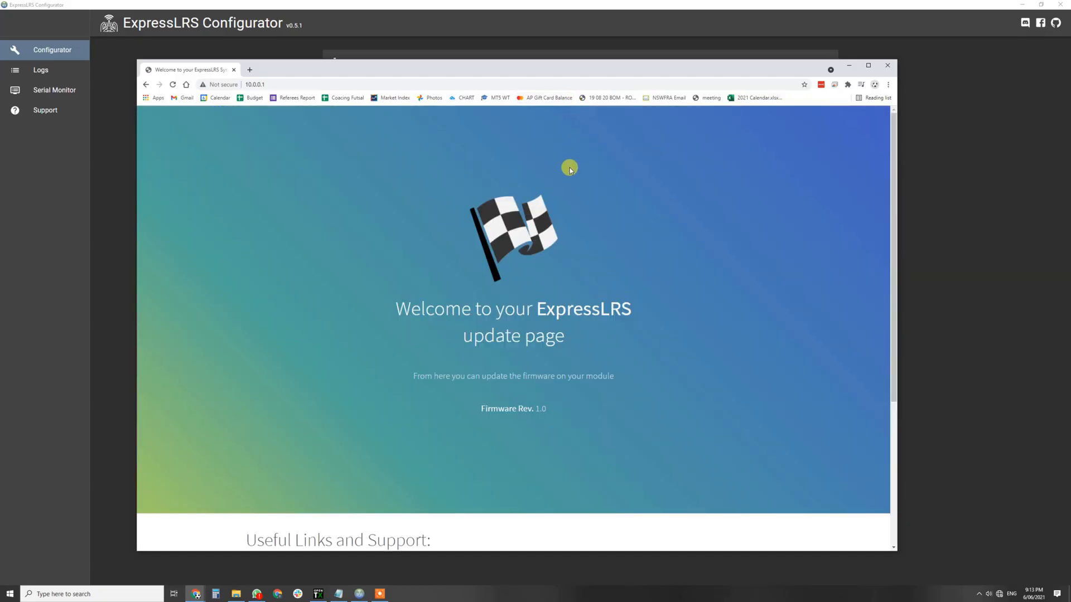
mouse_move(496, 215)
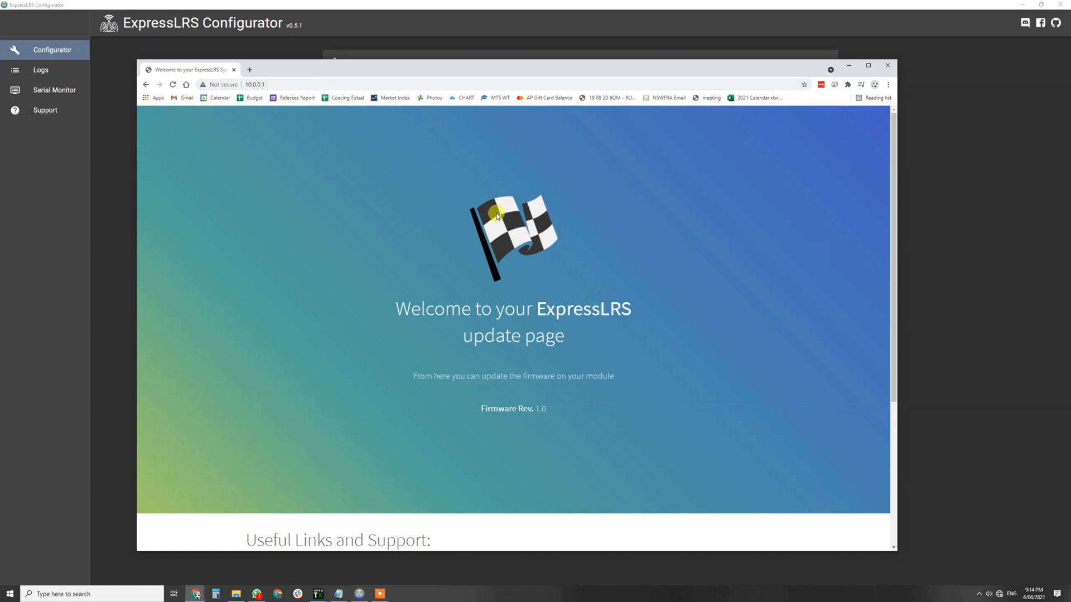
mouse_move(360, 530)
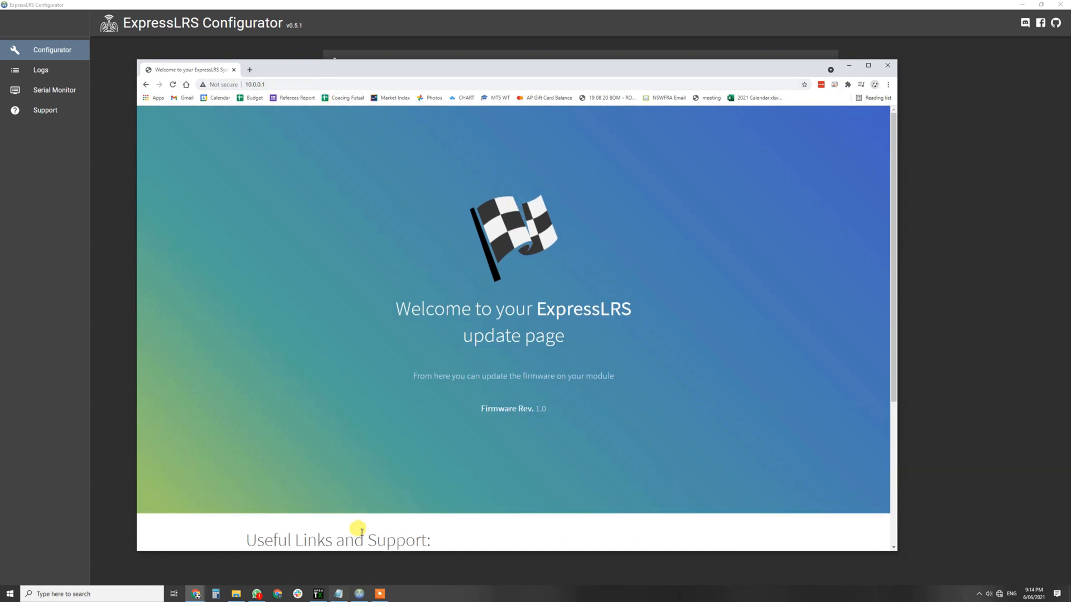
scroll(down, 3)
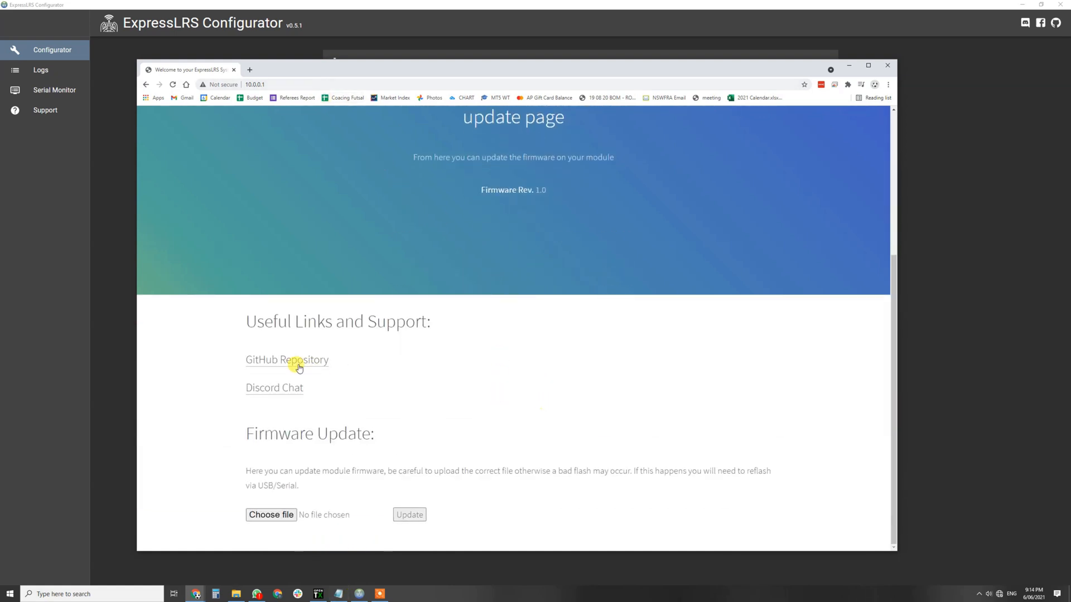
mouse_move(261, 502)
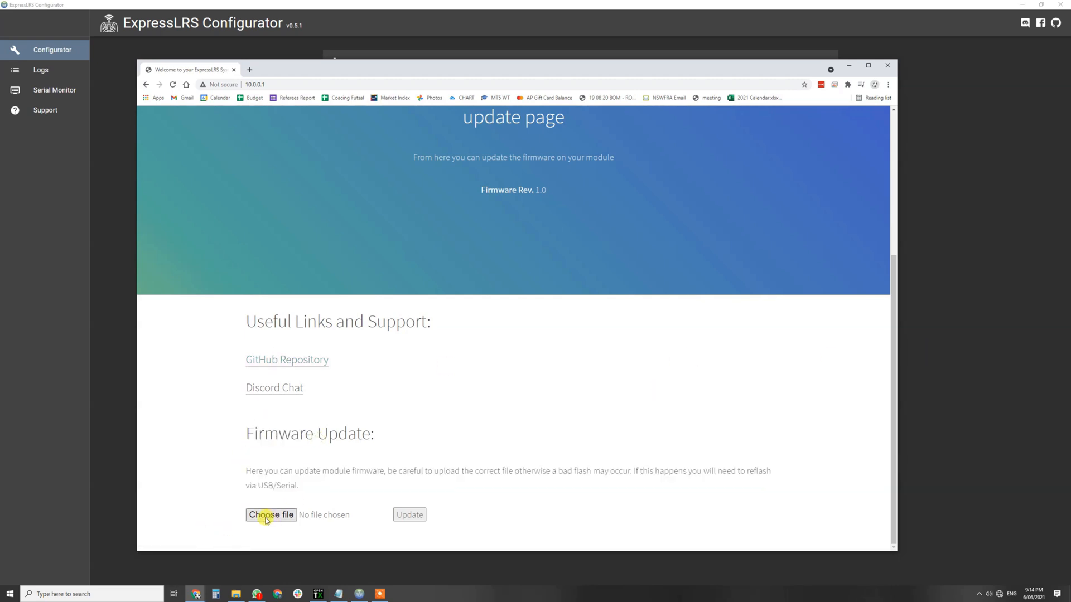
Step: Choose firmware.bin from the Desktop and start the Update to flash the module
click(271, 514)
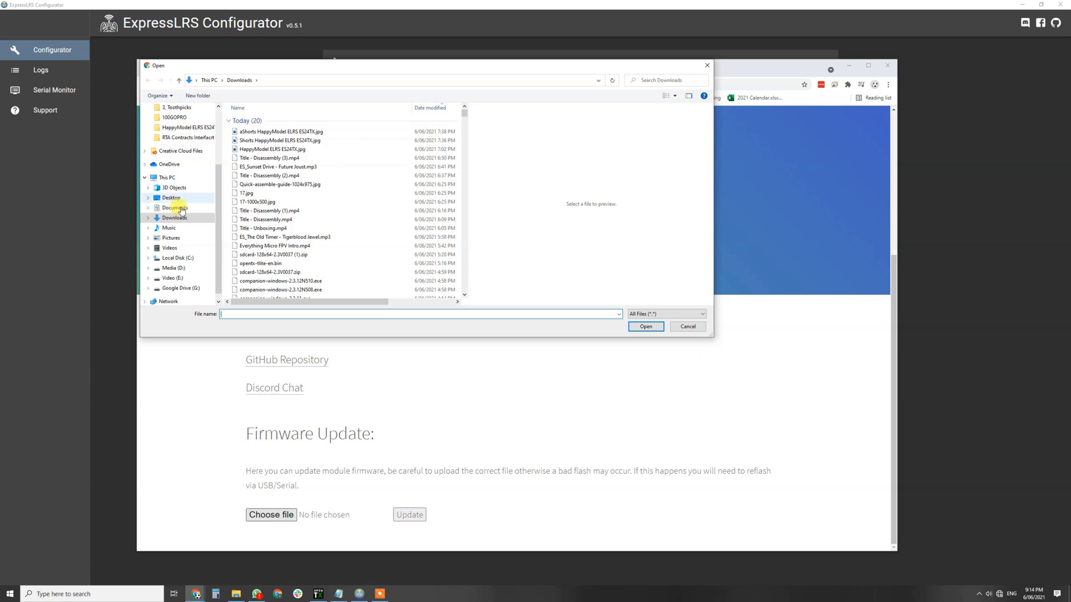
click(170, 198)
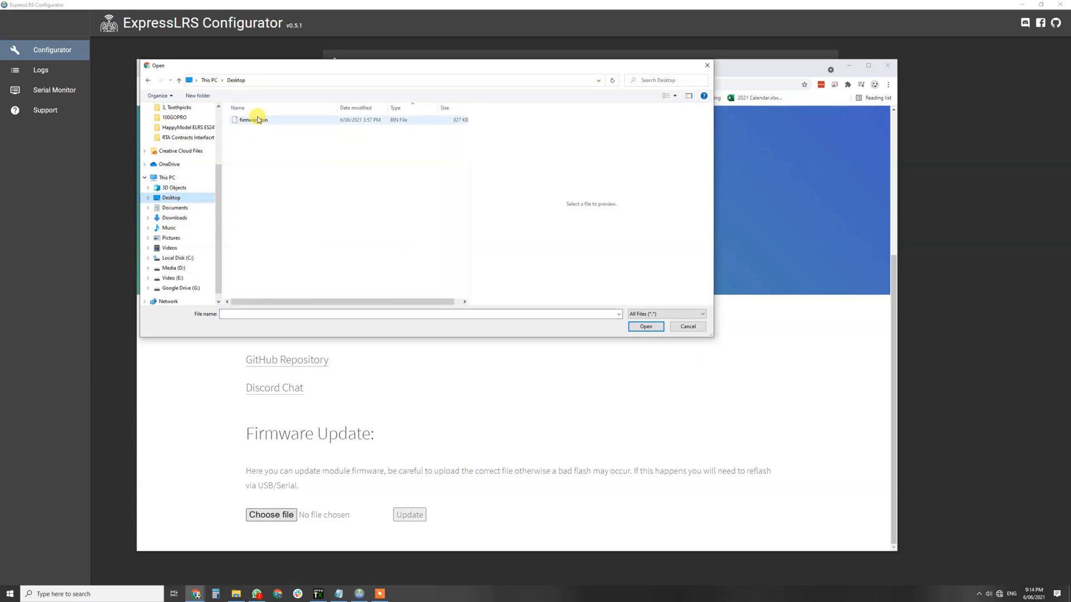
click(253, 119)
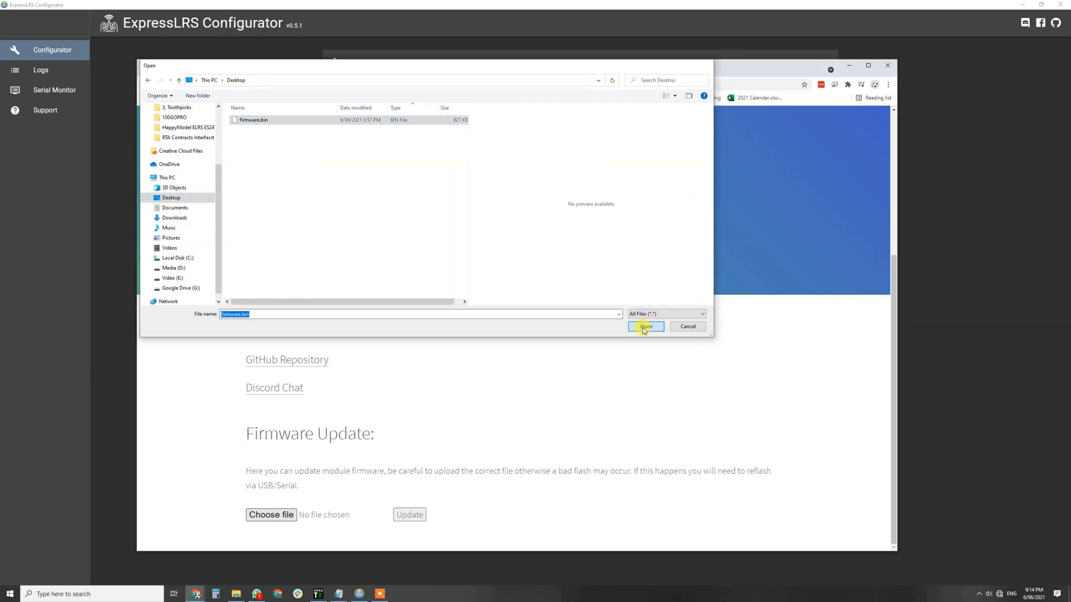
click(643, 327)
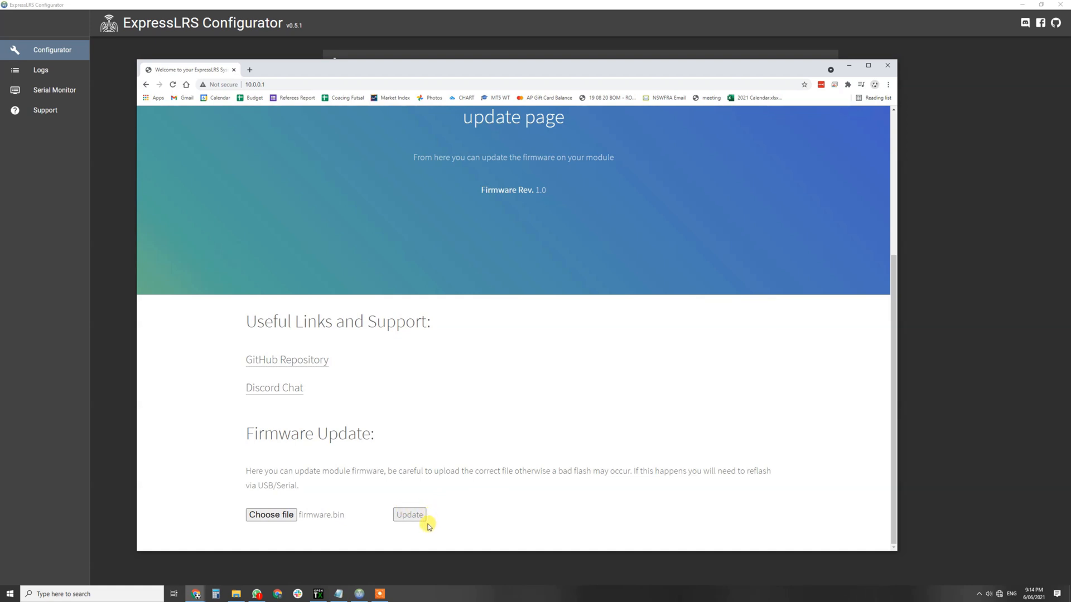
click(410, 514)
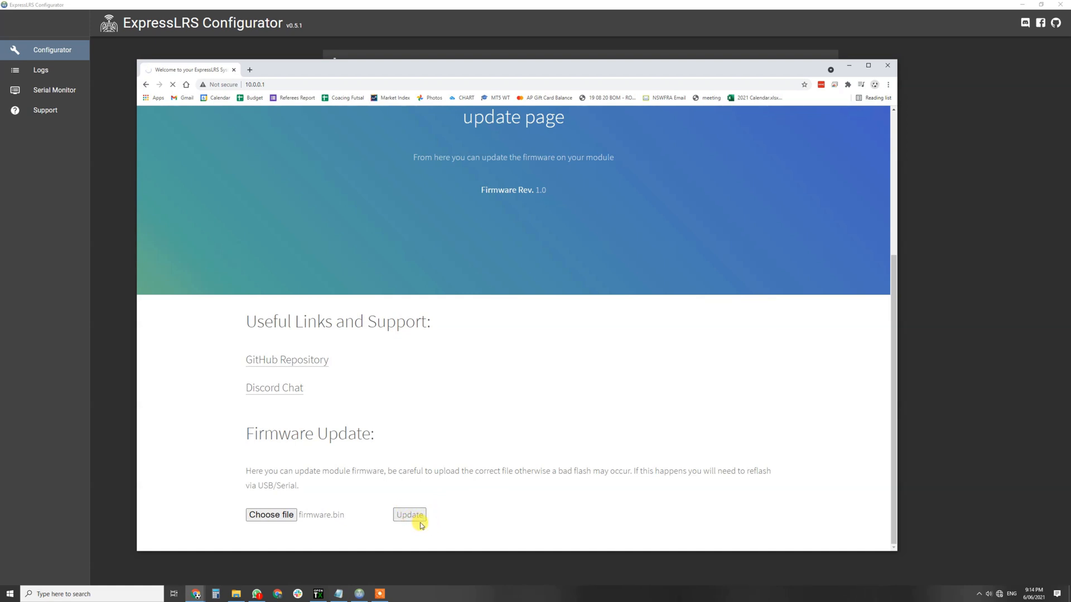
mouse_move(311, 522)
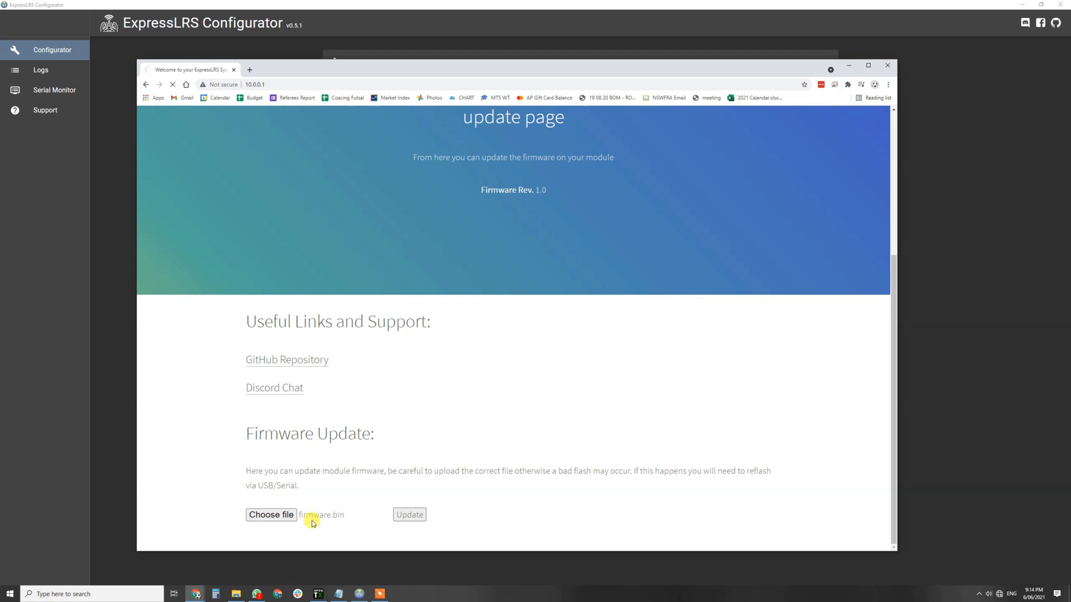